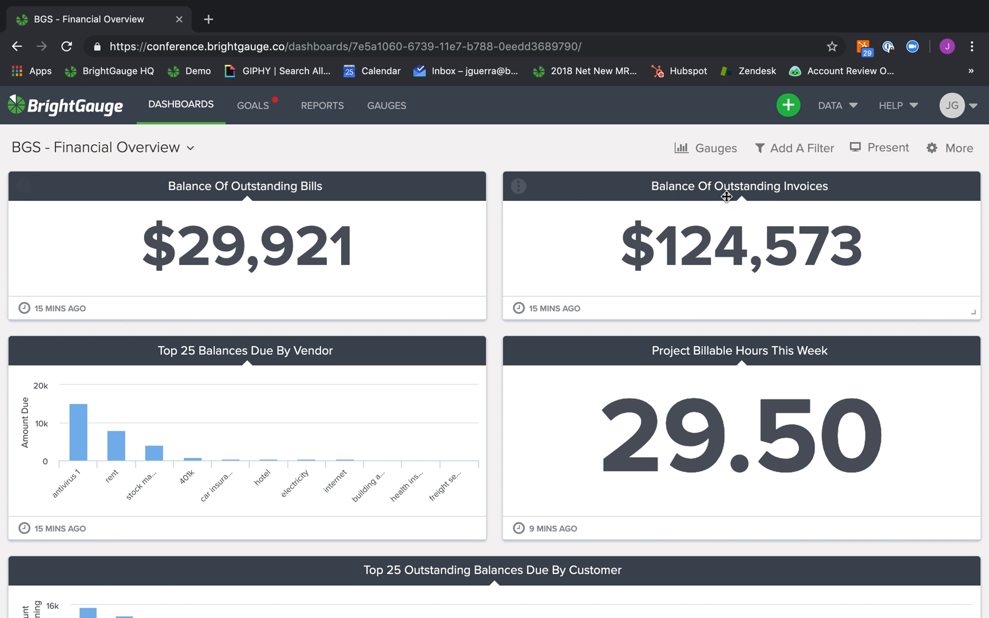
Open the Present dropdown on the BGS - Financial Overview dashboard
{"action": "left_click", "coordinate": [886, 148]}
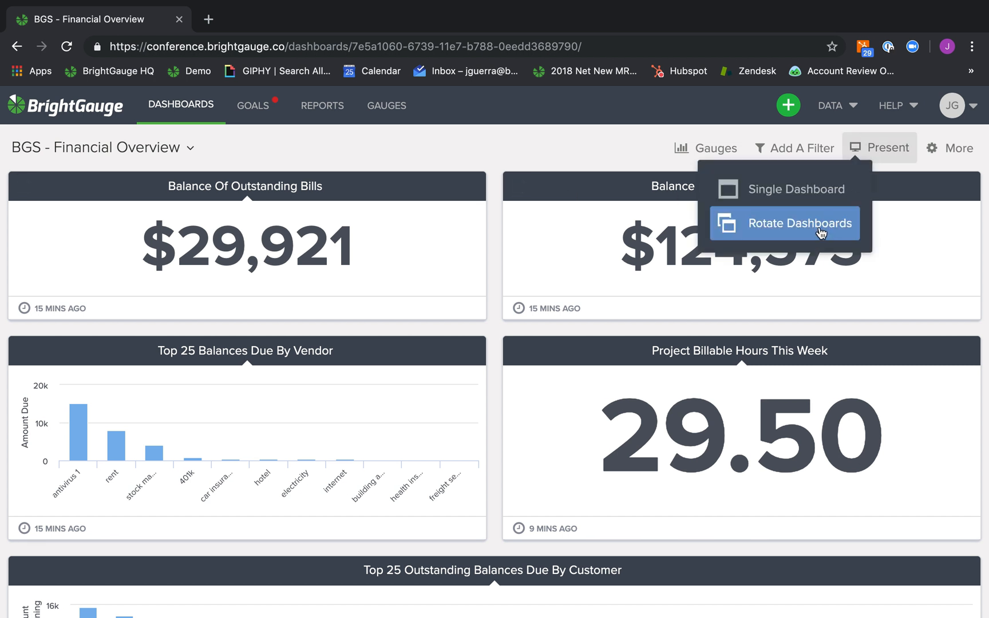
Choose Rotate Dashboards and browse Playlist 2, then the empty Playlist 3
{"action": "left_click", "coordinate": [802, 223]}
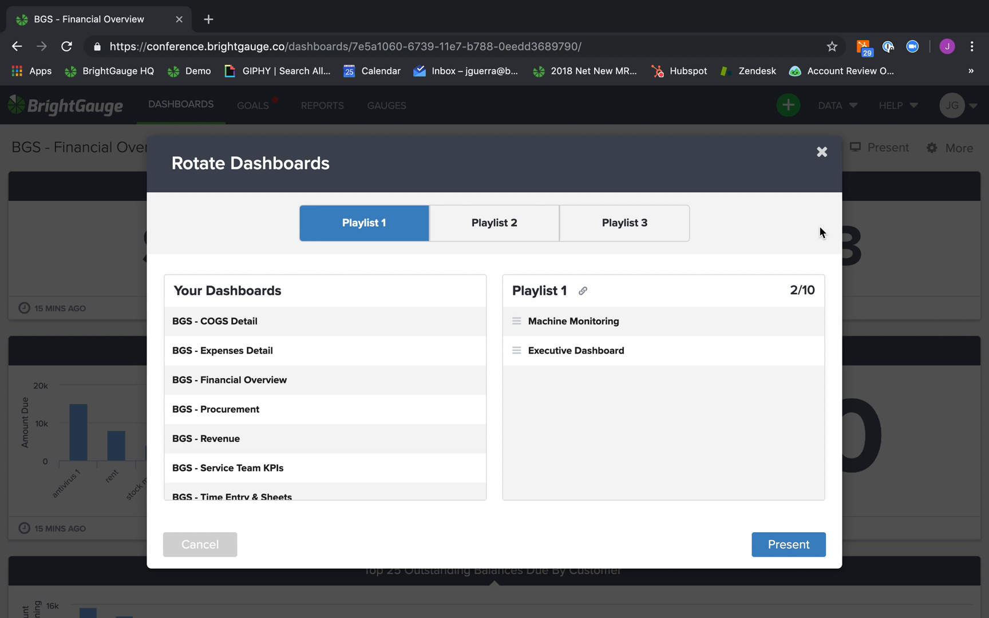
{"action": "left_click", "coordinate": [494, 222]}
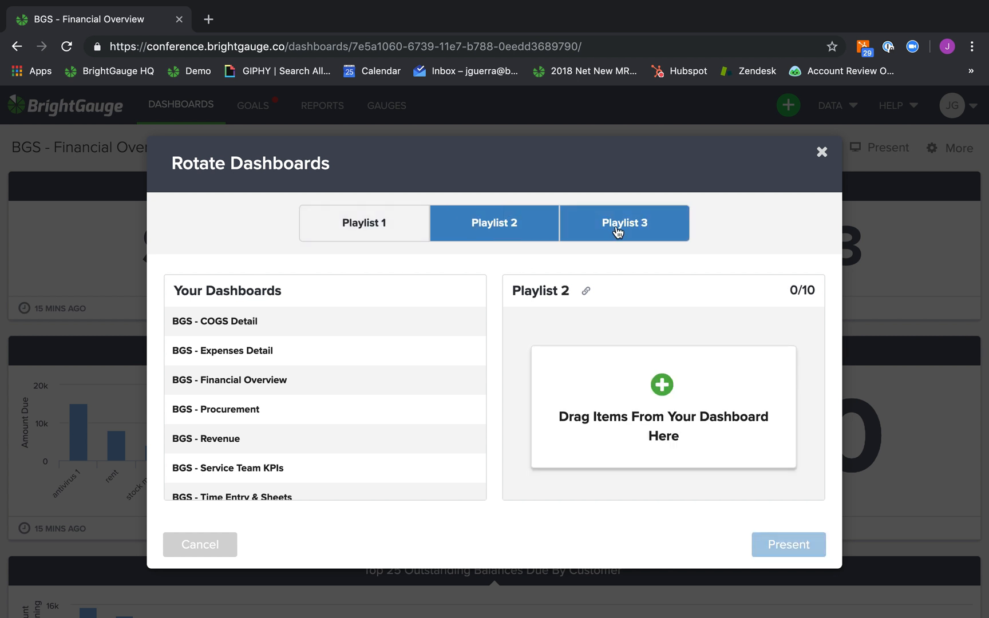
{"action": "left_click", "coordinate": [624, 222]}
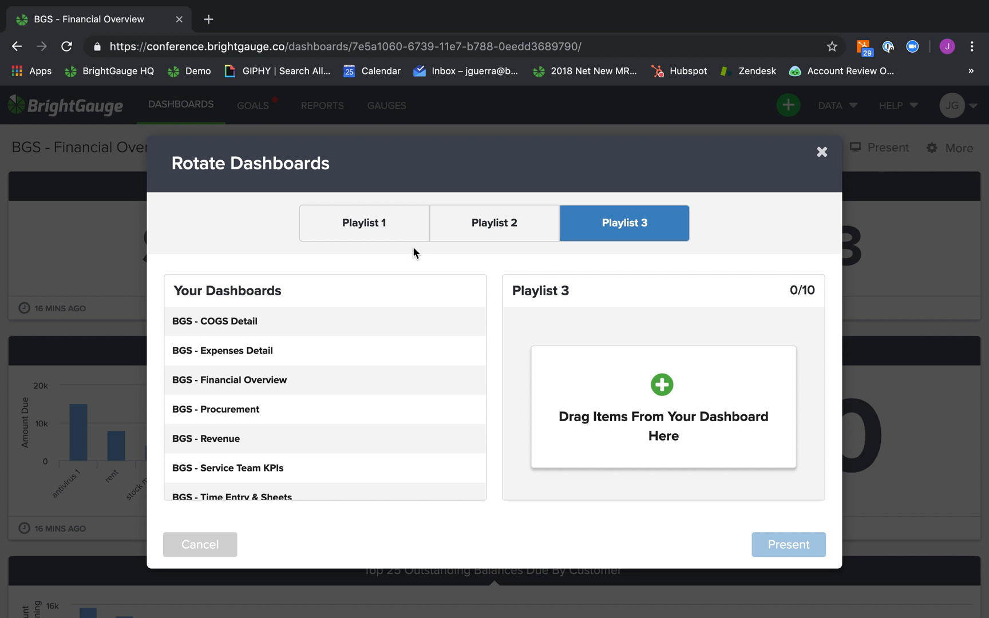
Fill Playlist 2 with the four BGS dashboards, moving Revenue above COGS Detail
{"action": "left_click", "coordinate": [494, 223]}
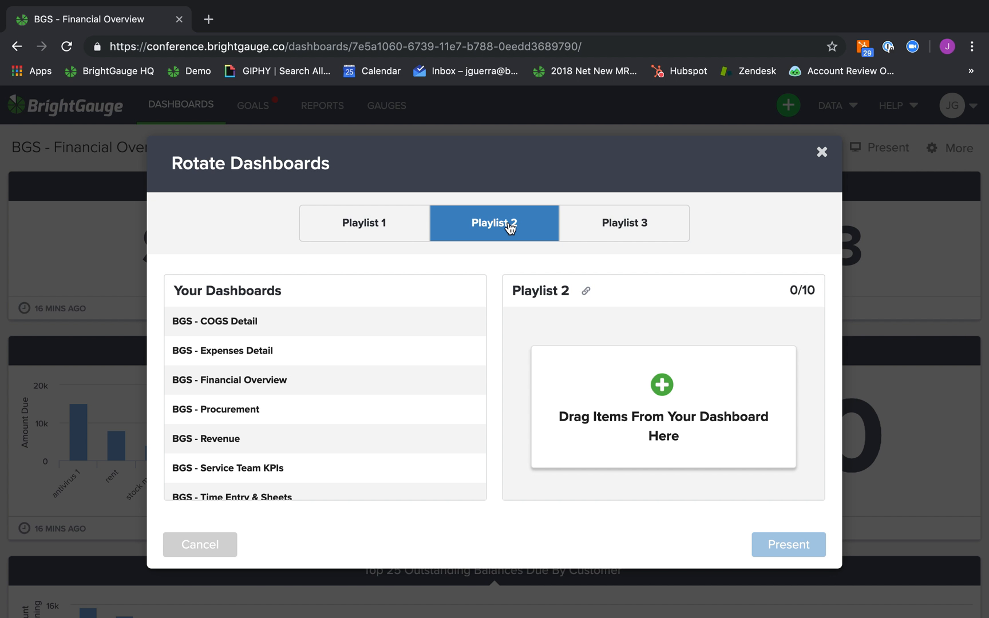
{"action": "mouse_move", "coordinate": [315, 408]}
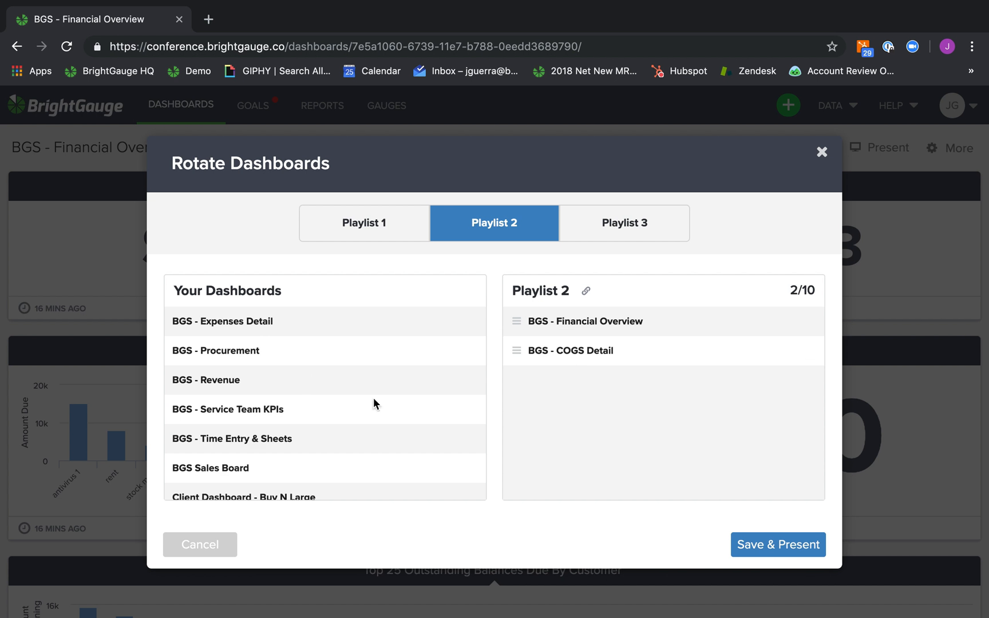
{"action": "left_click", "coordinate": [222, 321]}
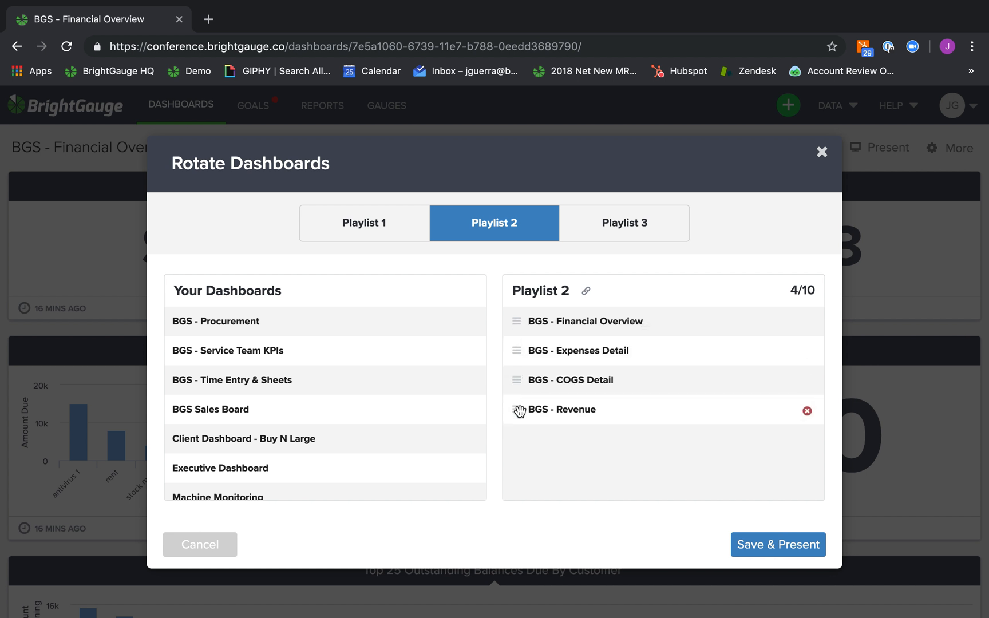
{"action": "left_click_drag", "start_coordinate": [519, 409], "coordinate": [519, 379]}
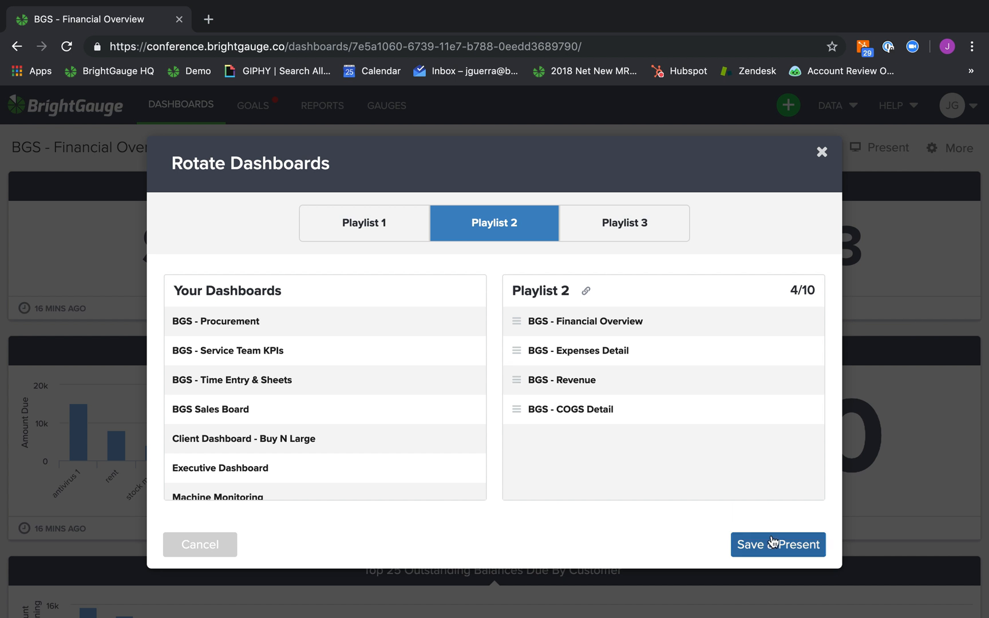
Save and present Playlist 2, switching the presentation to Dark Background
{"action": "left_click", "coordinate": [779, 545]}
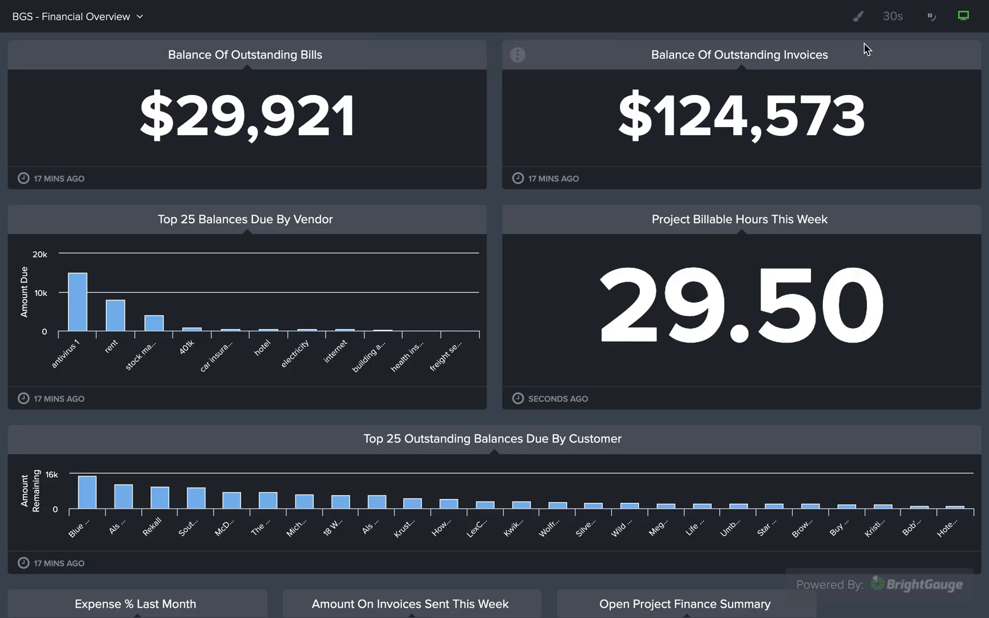
{"action": "left_click", "coordinate": [858, 16]}
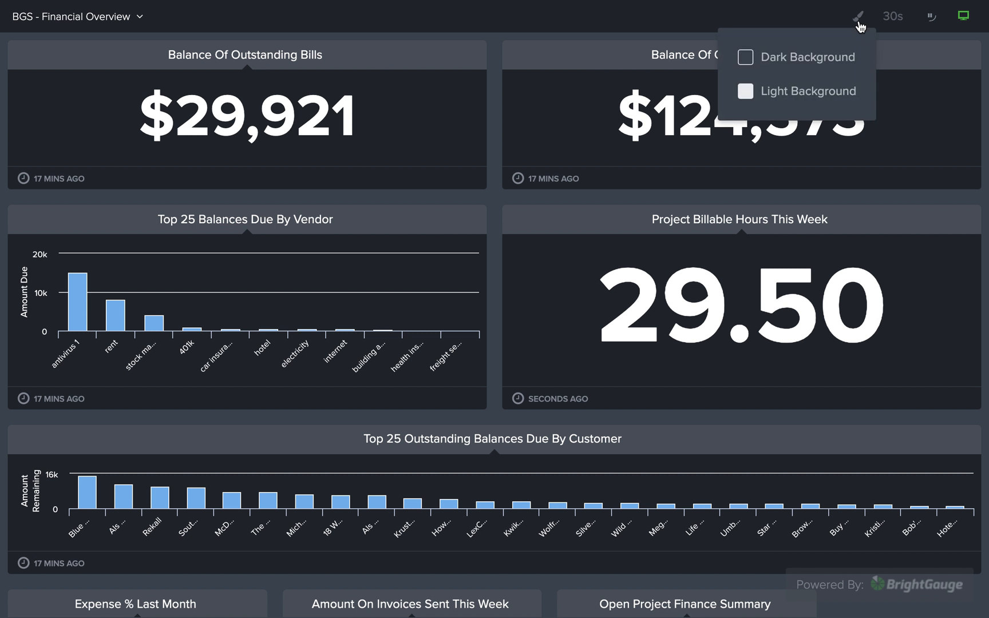
{"action": "left_click", "coordinate": [745, 92]}
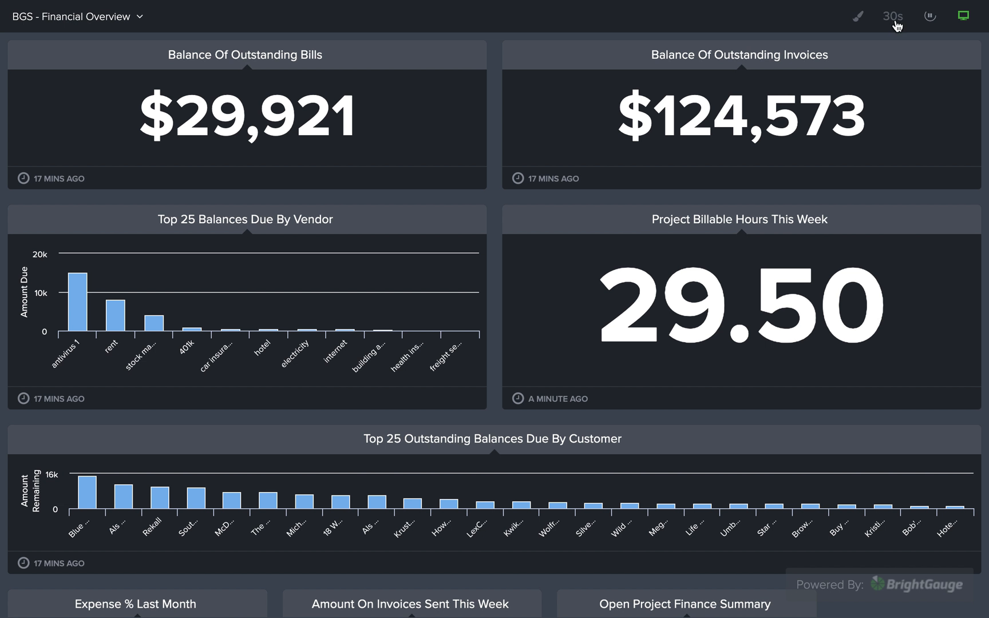
Show the 30s, 1m, 2m and 5m rotation interval options
{"action": "left_click", "coordinate": [892, 16]}
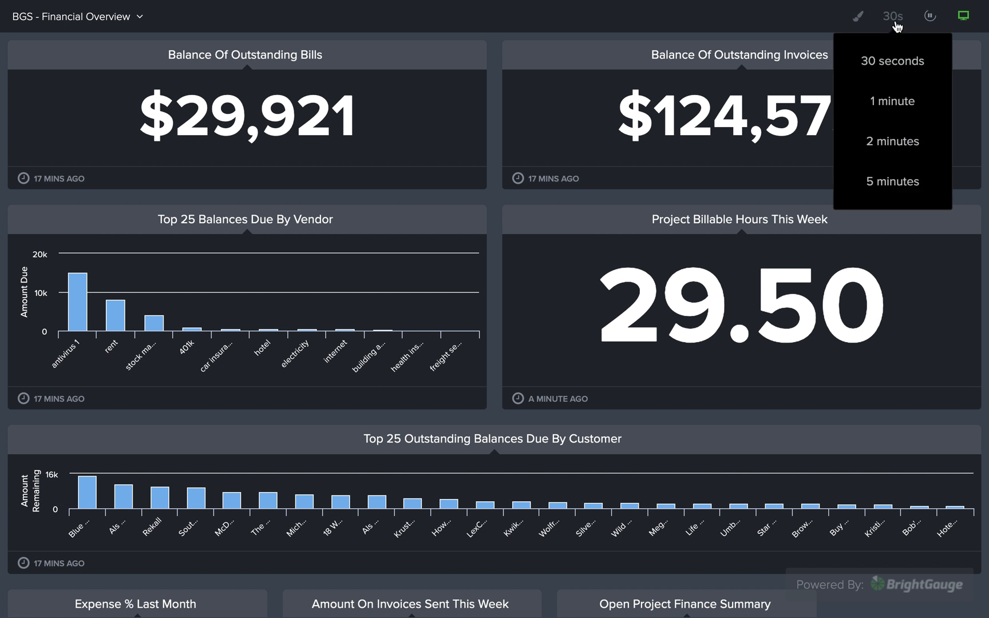
{"action": "mouse_move", "coordinate": [898, 45]}
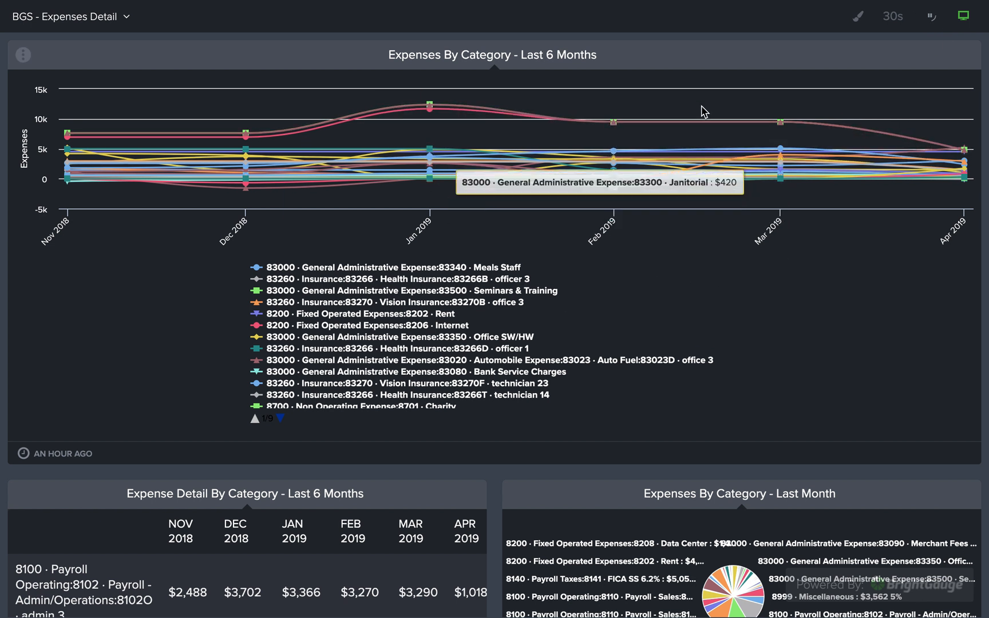
{"action": "mouse_move", "coordinate": [897, 49]}
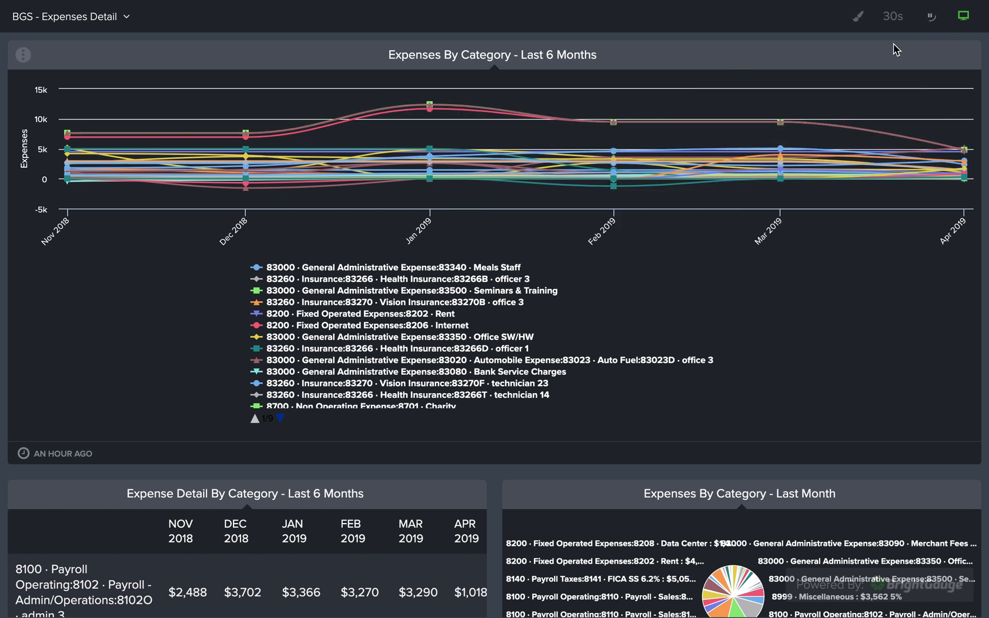
{"action": "mouse_move", "coordinate": [932, 17]}
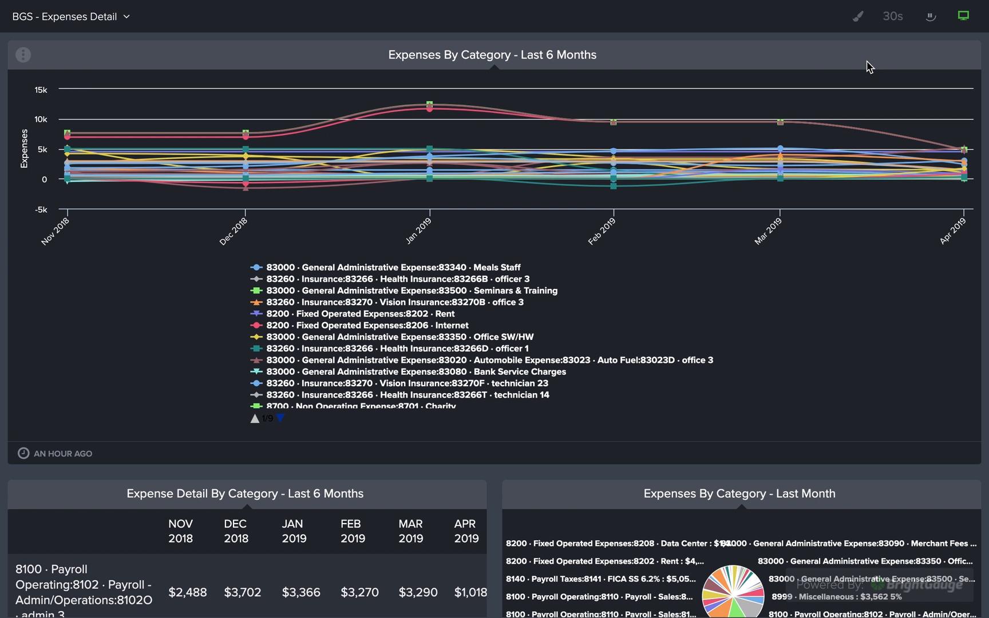
{"action": "mouse_move", "coordinate": [870, 66]}
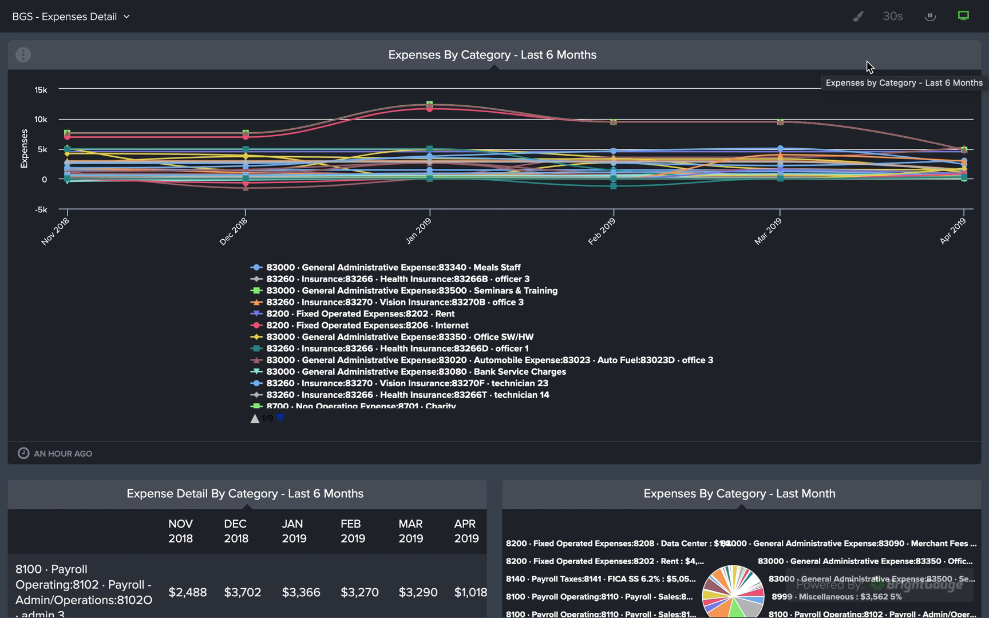